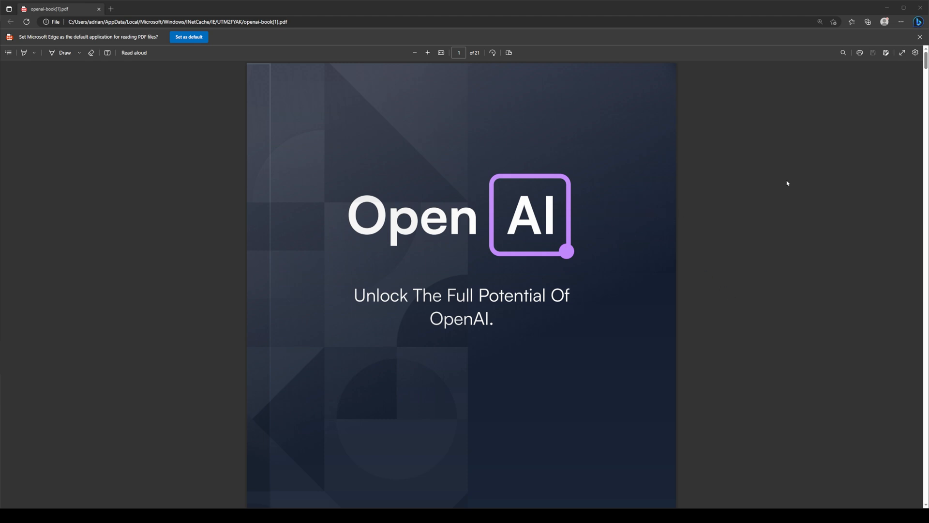
# Step: Leave the OpenAI ebook PDF and show the openaicourse site's 10Web Overview dashboard
pyautogui.scroll(-3)
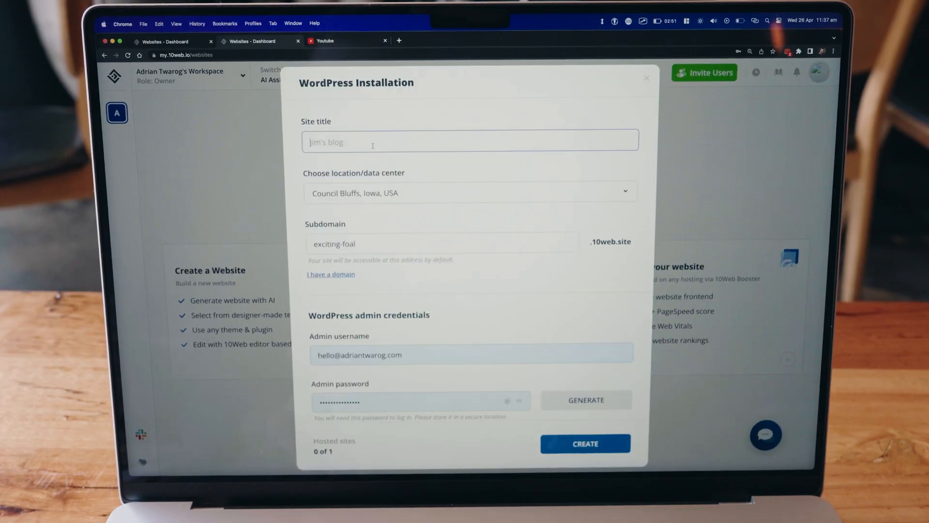
pyautogui.click(585, 443)
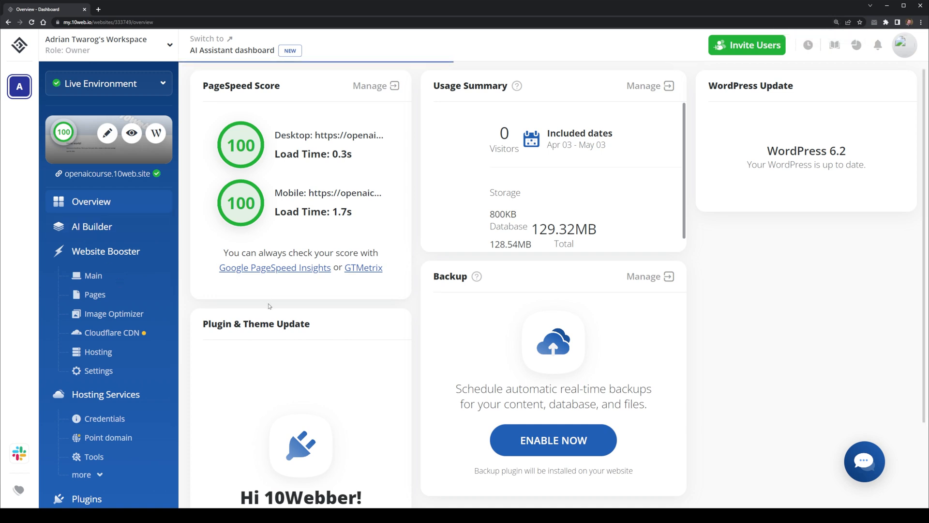
# Step: In AI Builder, describe Teach Me AI's book and video course covering OpenAI and GPT
pyautogui.click(92, 227)
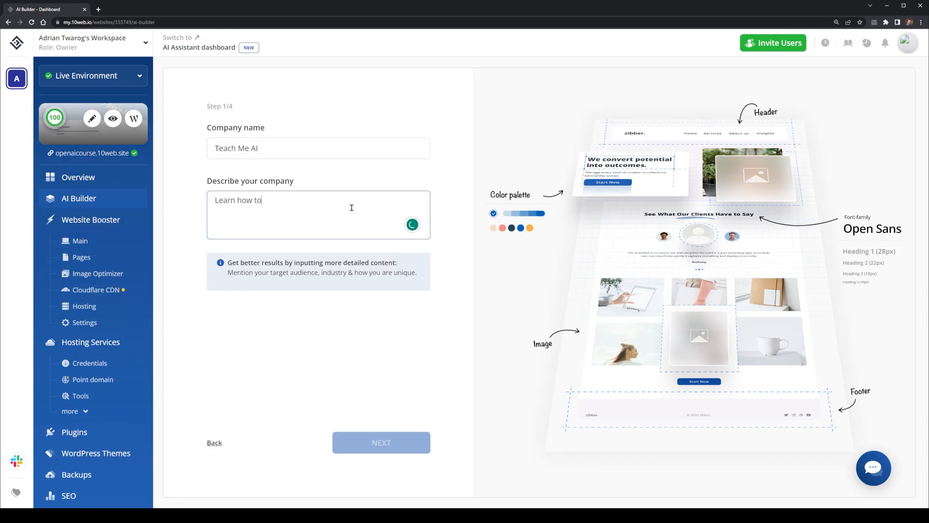
pyautogui.write('use AI with this book and video course that covers OpenAI and GP')
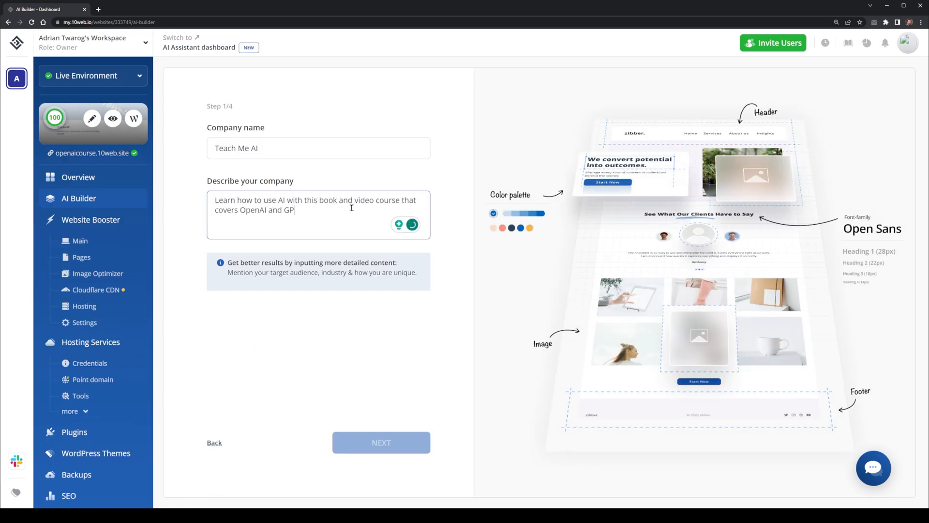